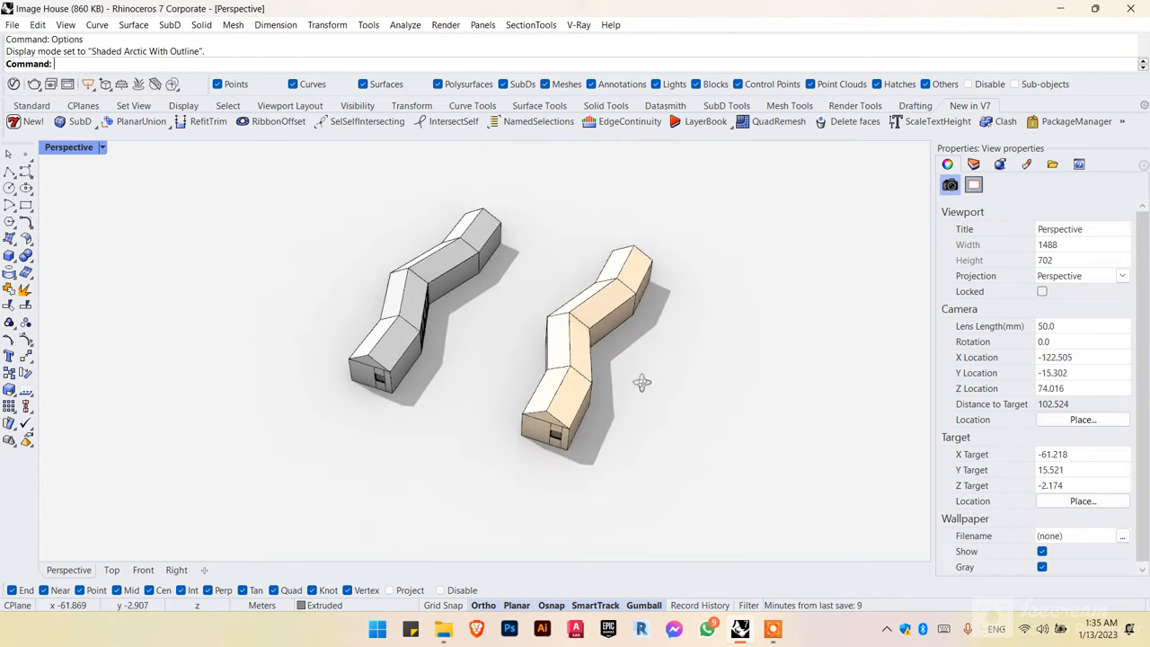
# Step: Orbit around the two houses toward the entrances and maximize the Perspective viewport
pyautogui.moveTo(642, 382); pyautogui.dragTo(562, 440)
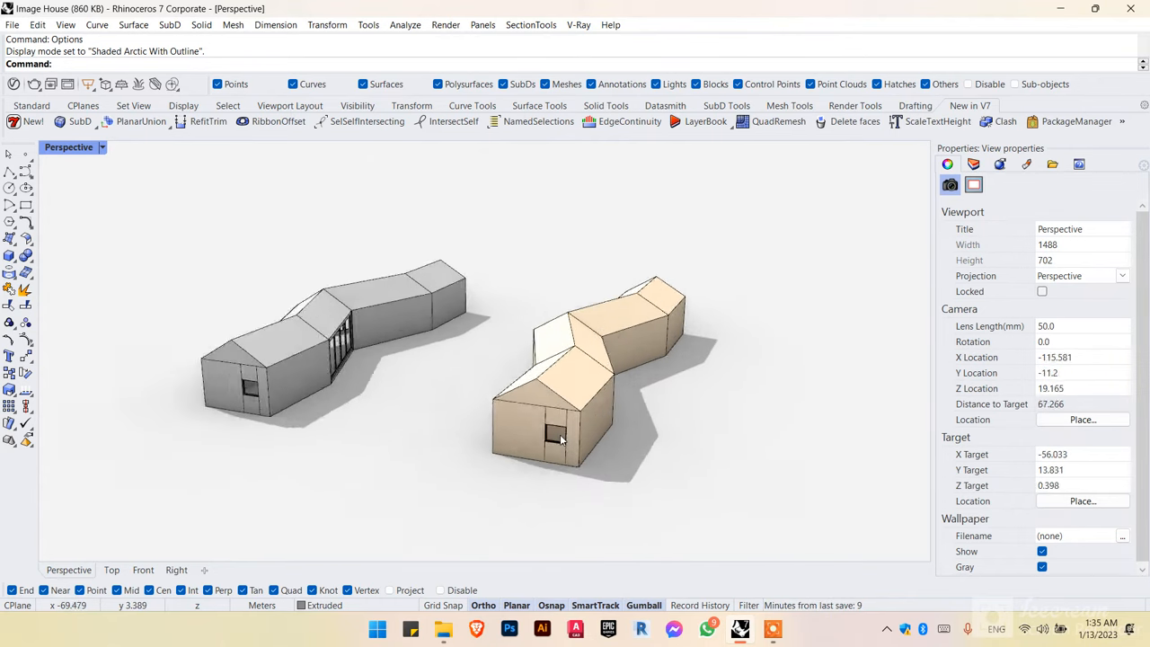
pyautogui.moveTo(557, 440); pyautogui.dragTo(548, 480)
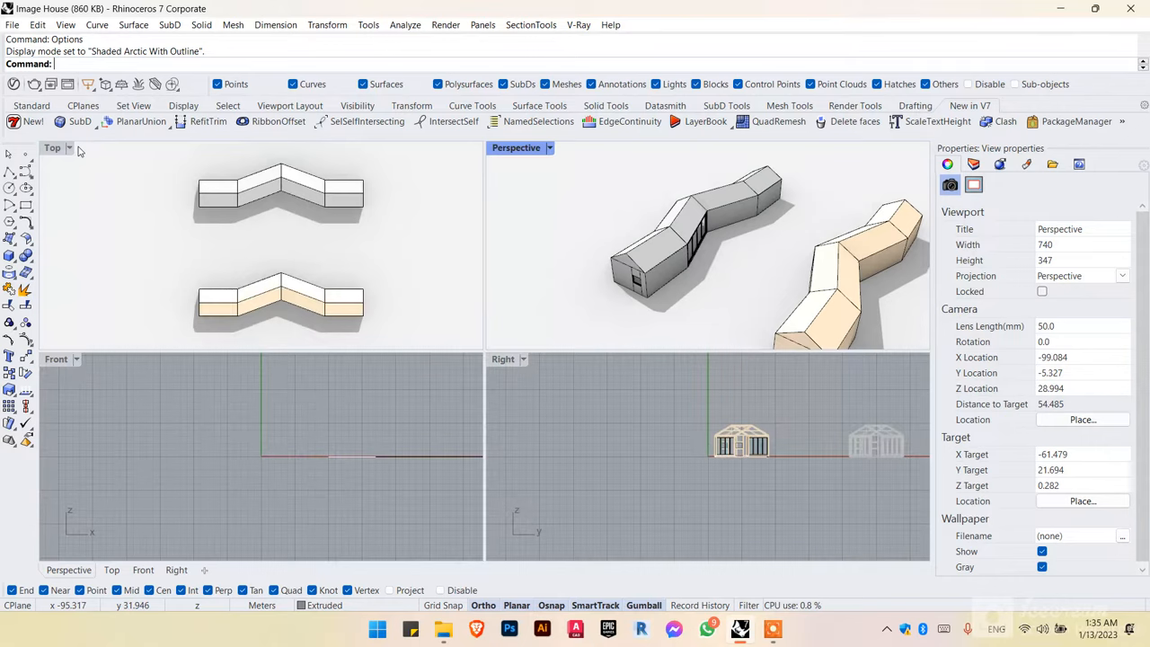
pyautogui.doubleClick(51, 147)
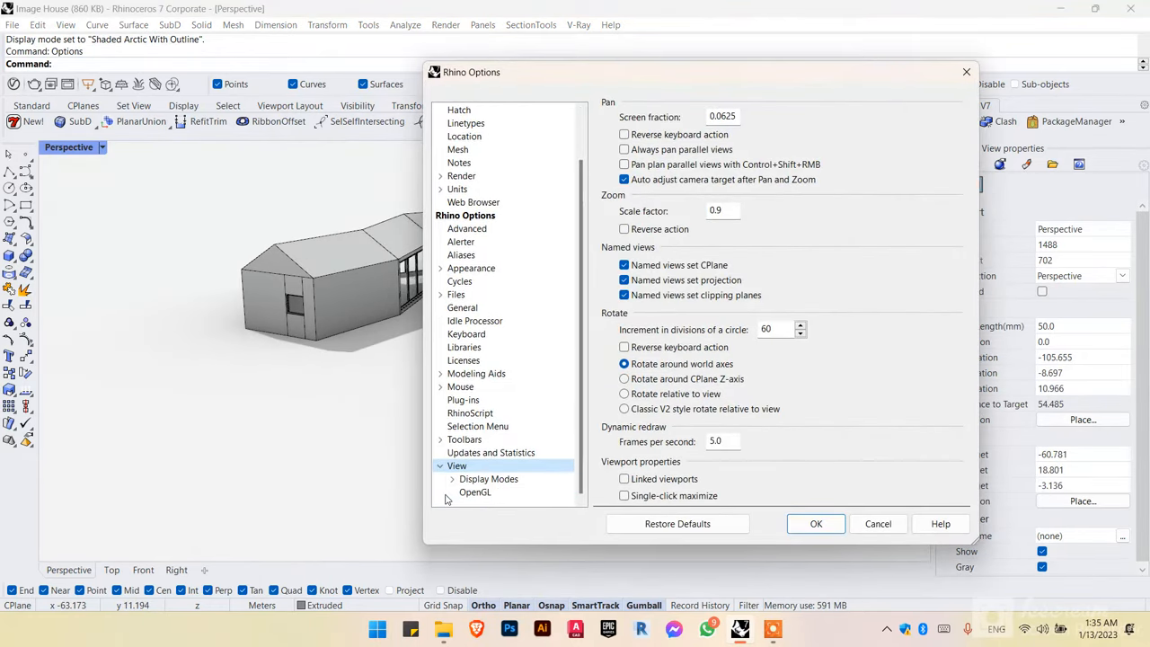
# Step: Copy the Arctic display mode as 'Tutorial' and orbit to inspect the result
pyautogui.click(488, 478)
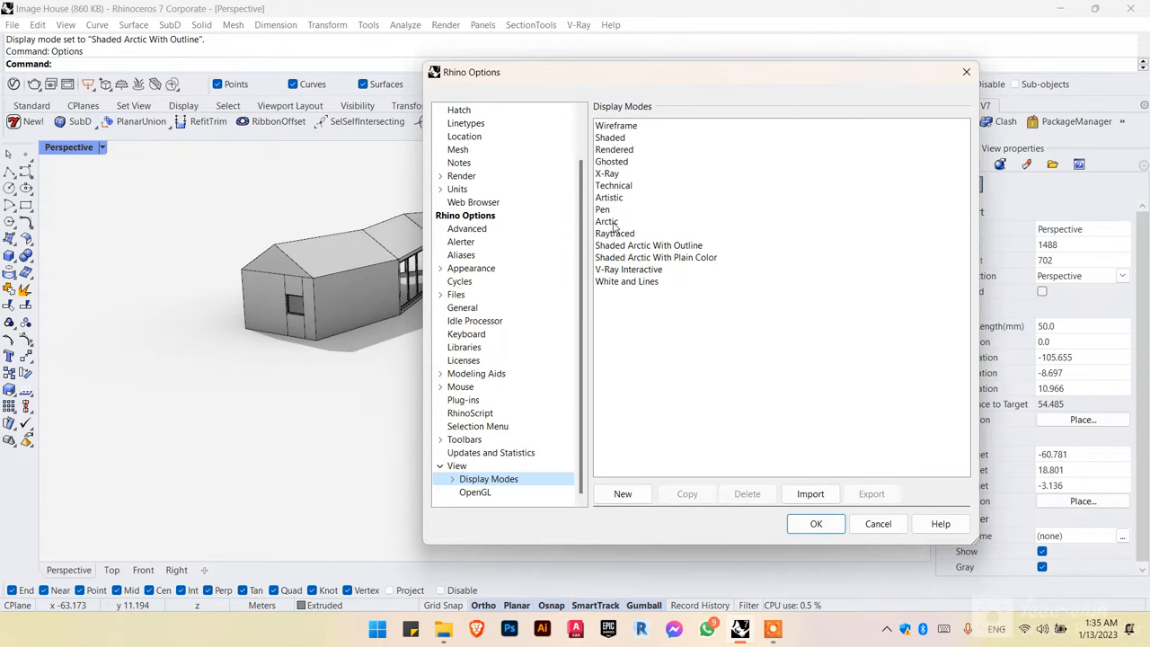
pyautogui.click(607, 221)
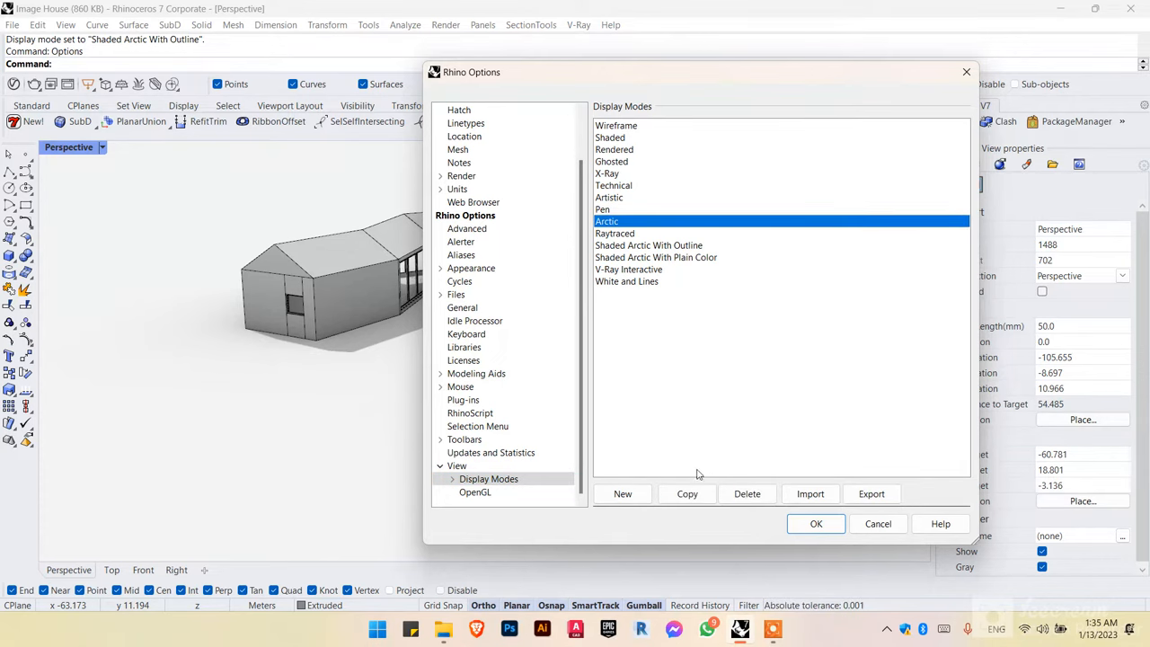
pyautogui.click(686, 493)
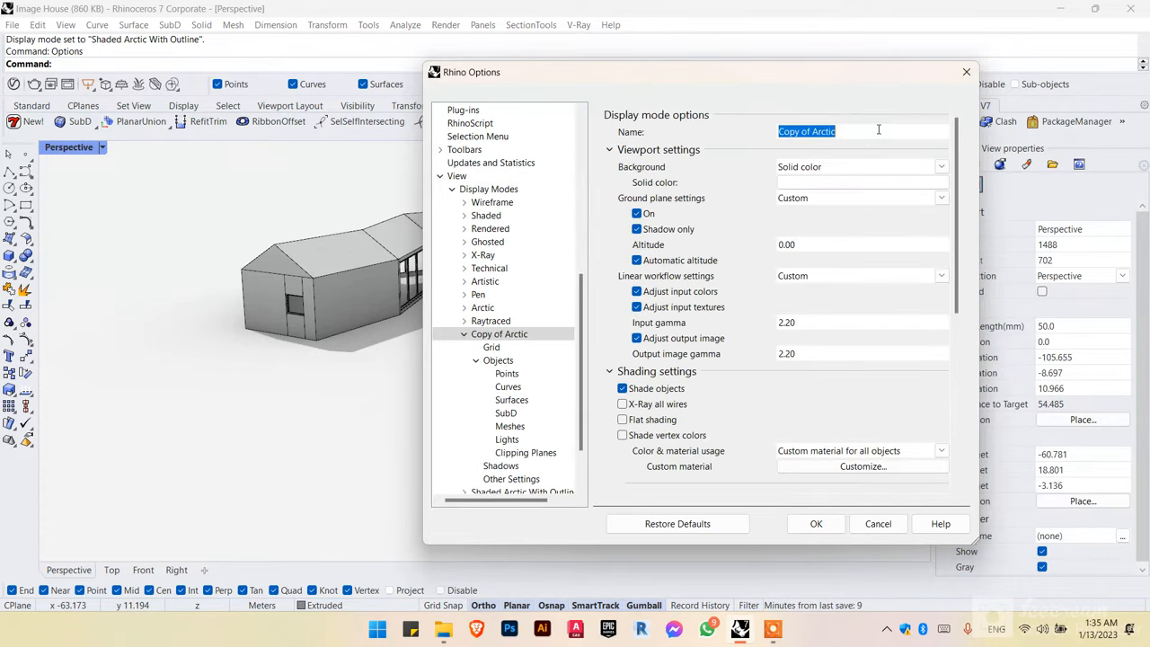
pyautogui.write('Tut')
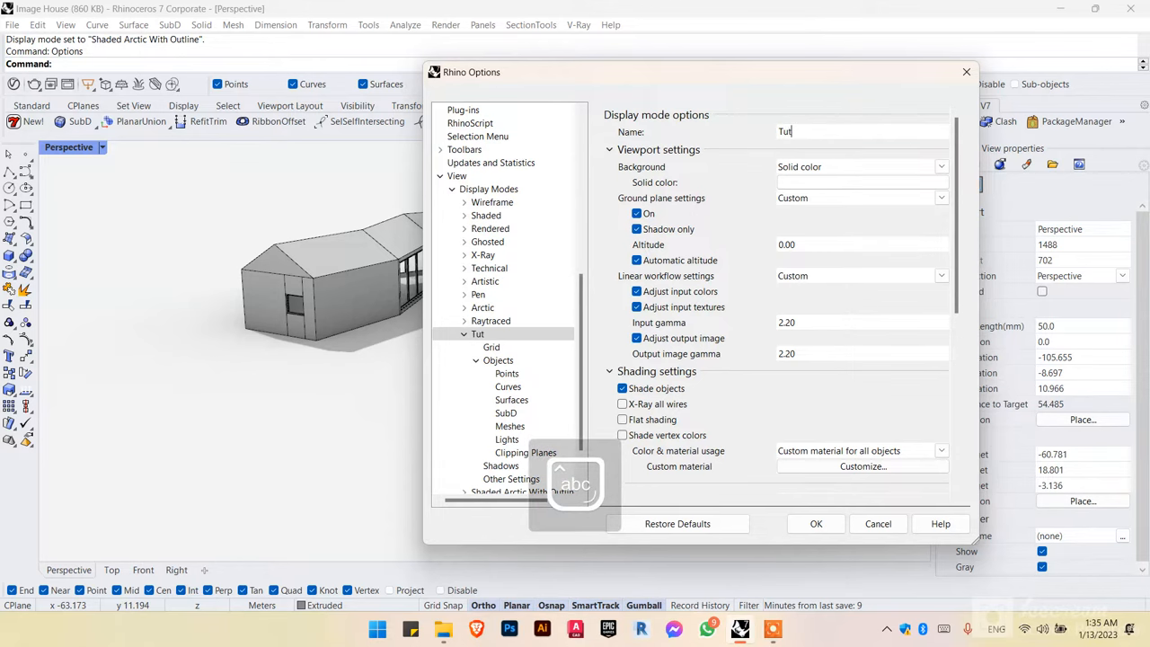
pyautogui.write('orial')
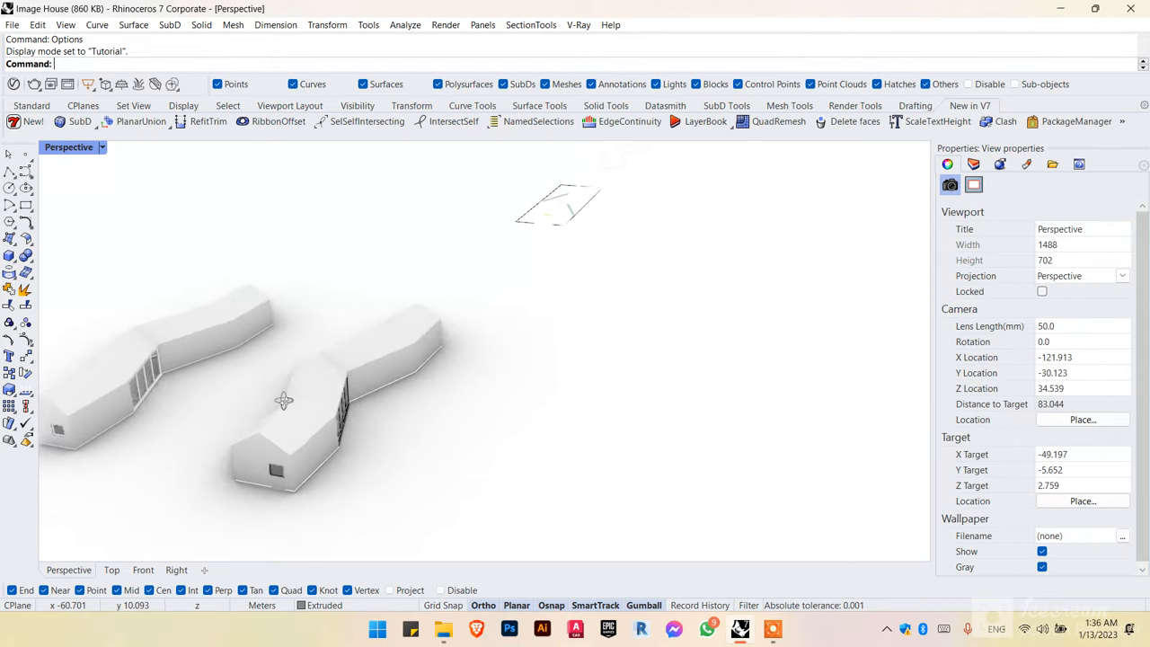
pyautogui.moveTo(283, 400); pyautogui.dragTo(332, 422)
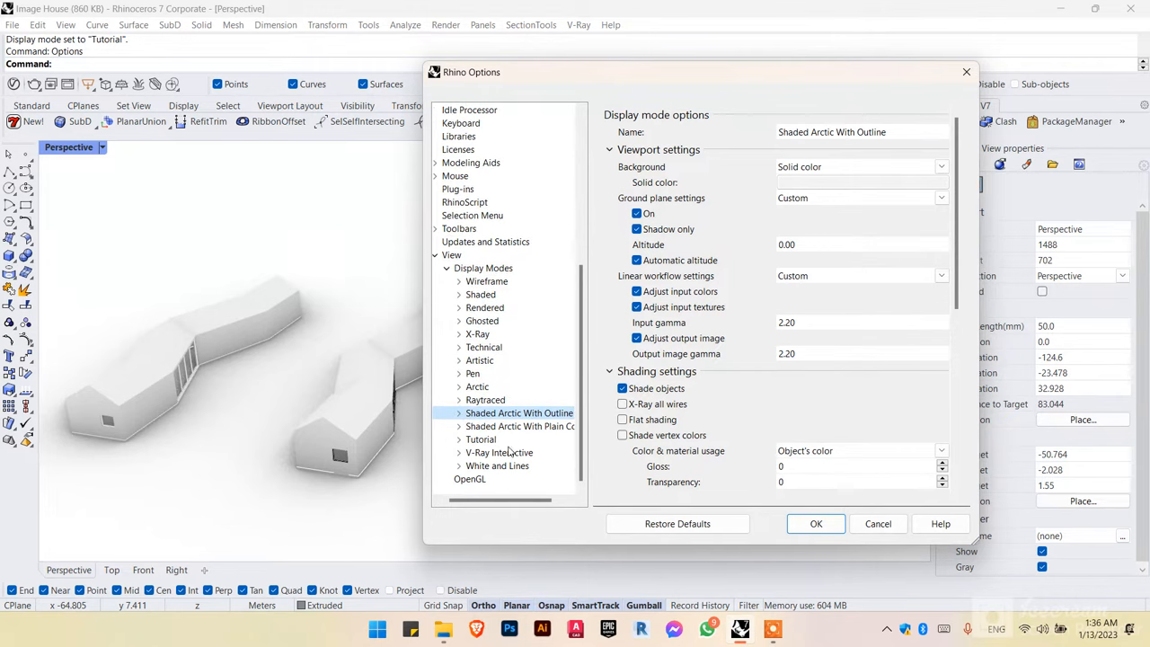
# Step: In Tutorial settings, uncheck clipping planes, text, annotations, points, pointclouds; choose Scene lighting
pyautogui.click(481, 440)
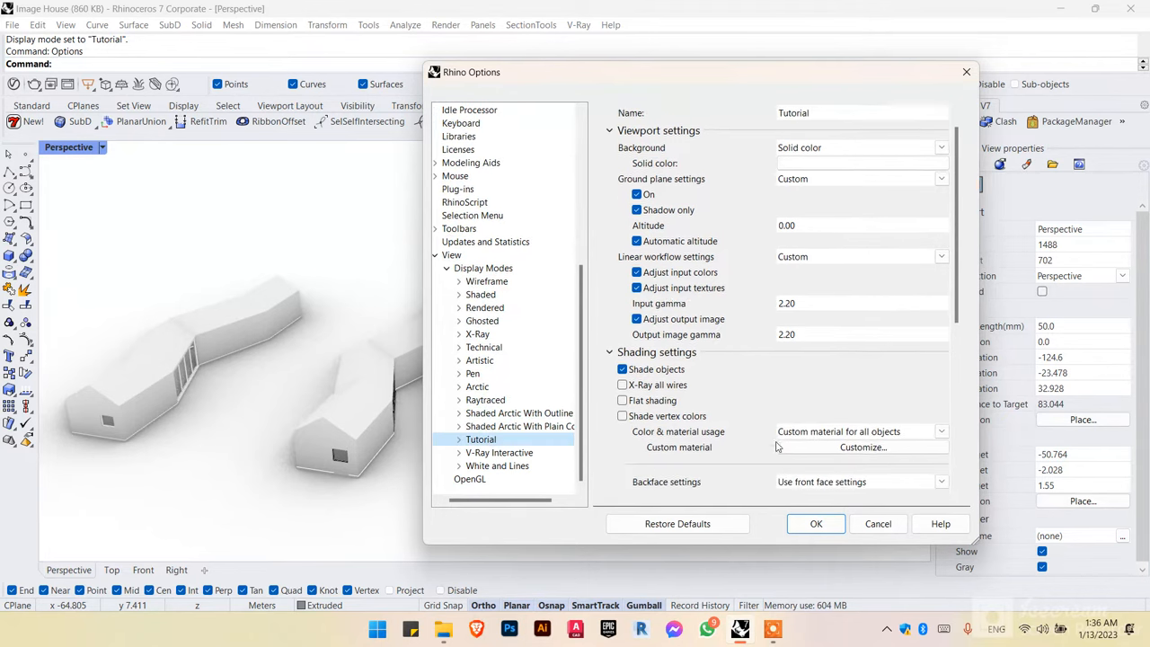
pyautogui.scroll(-3)
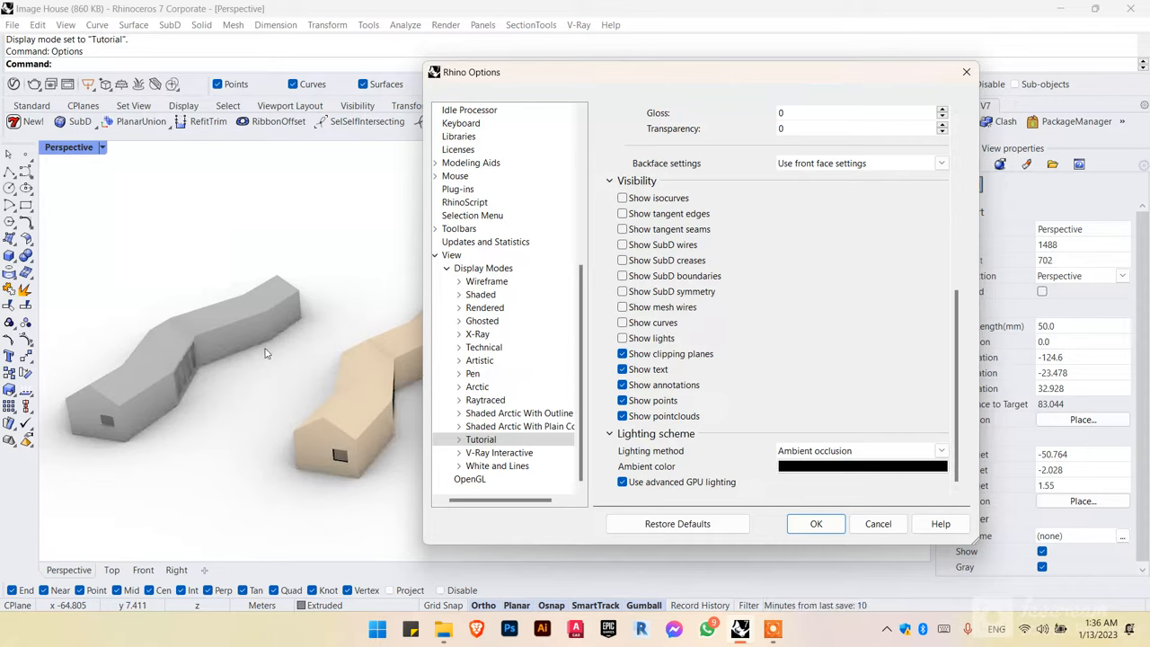
pyautogui.moveTo(165, 408)
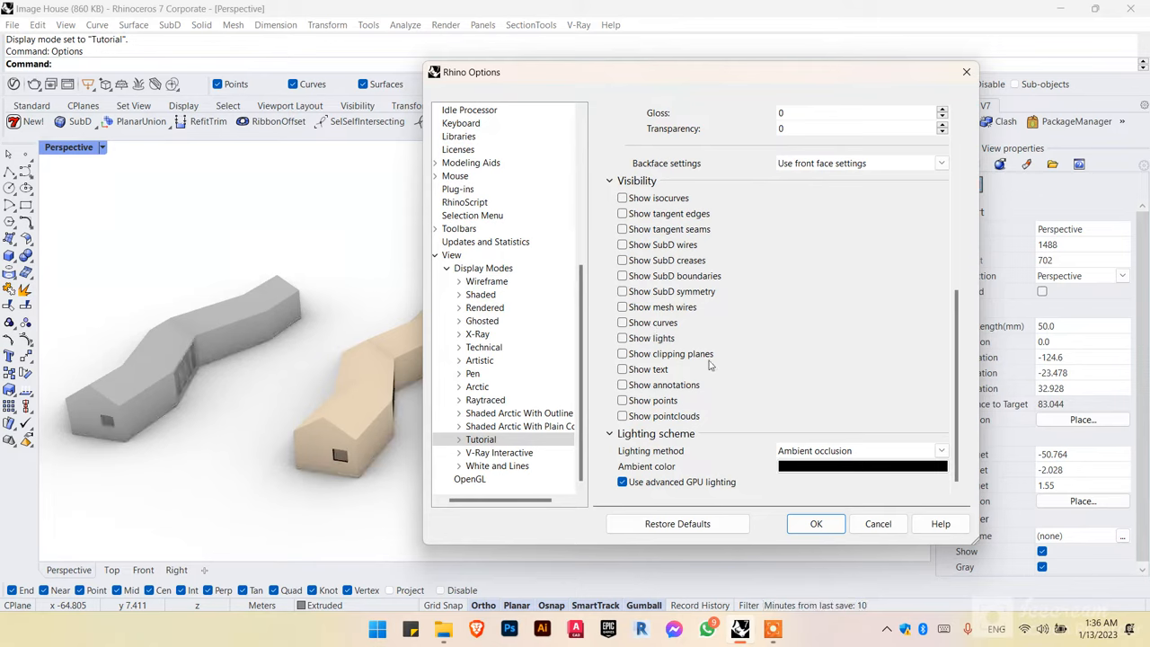
pyautogui.moveTo(628, 437)
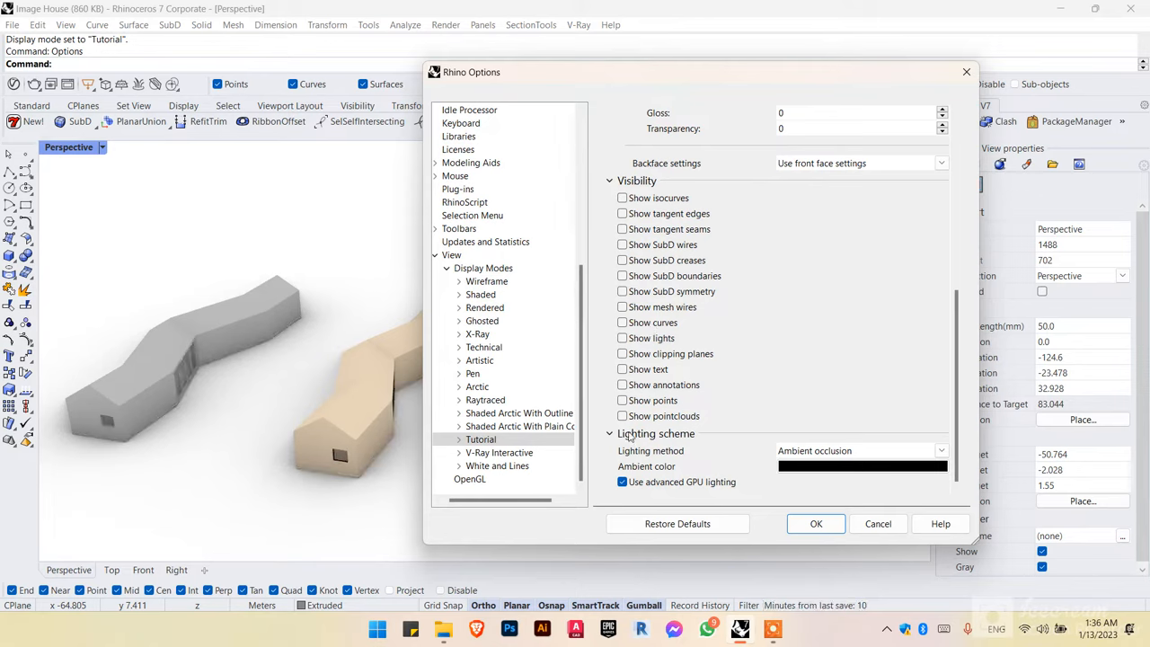
pyautogui.moveTo(823, 459)
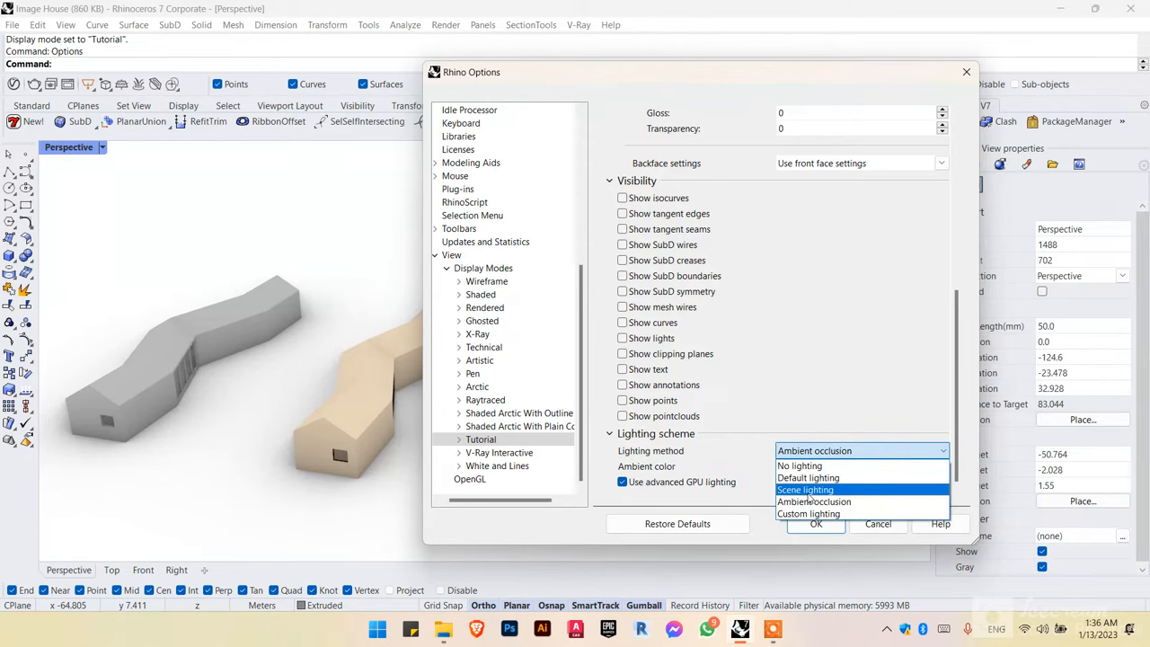
pyautogui.click(804, 489)
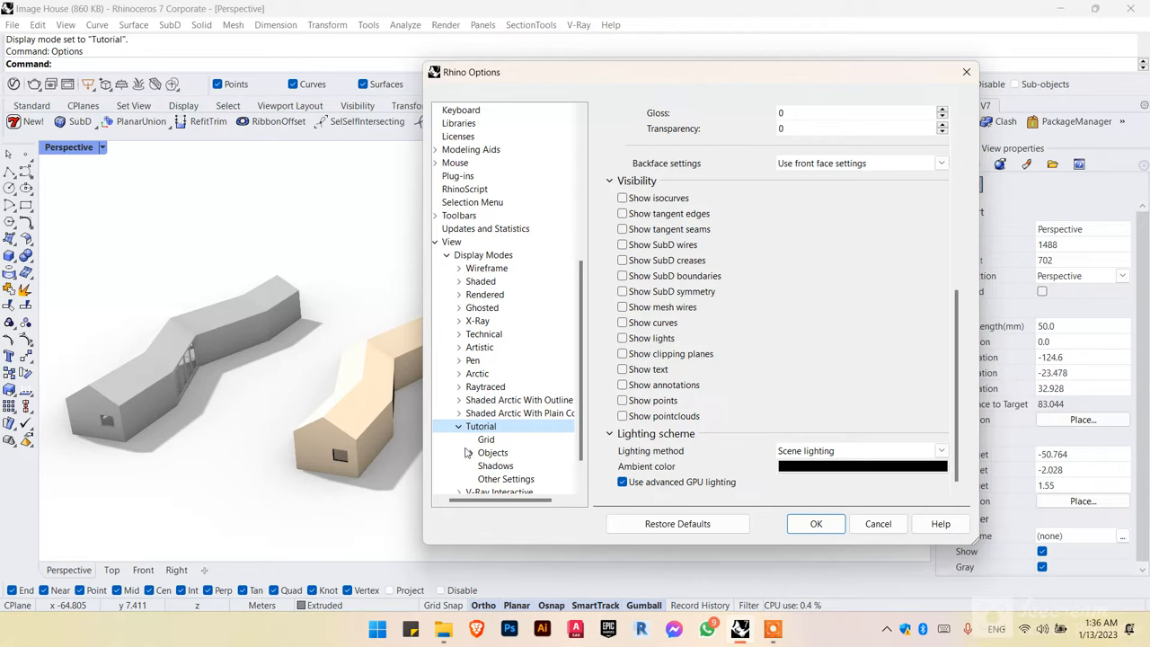
# Step: Under Tutorial Surfaces, set Edge color usage to 'Use single color for all edges', thickness 1
pyautogui.click(506, 426)
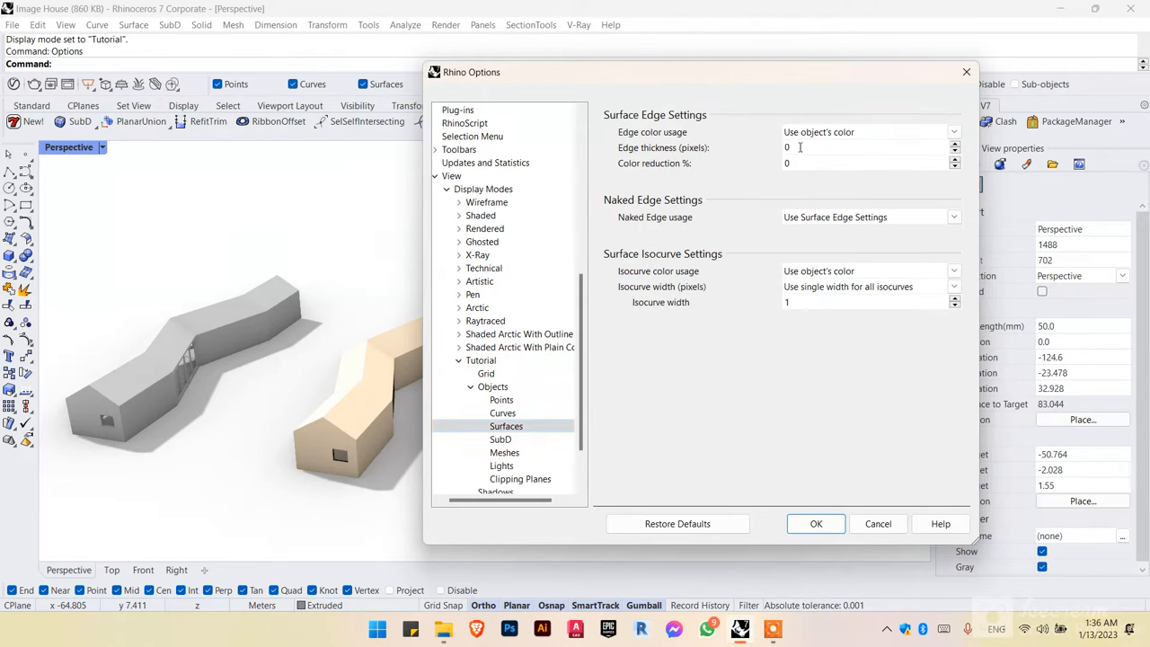
pyautogui.click(867, 132)
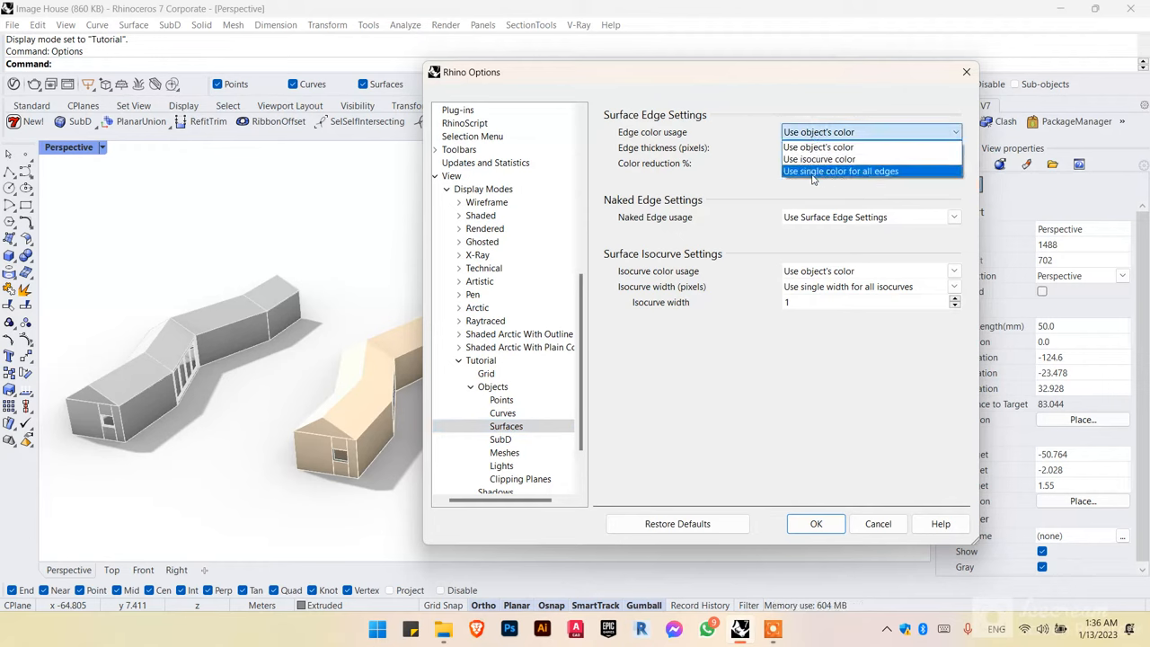
pyautogui.click(840, 170)
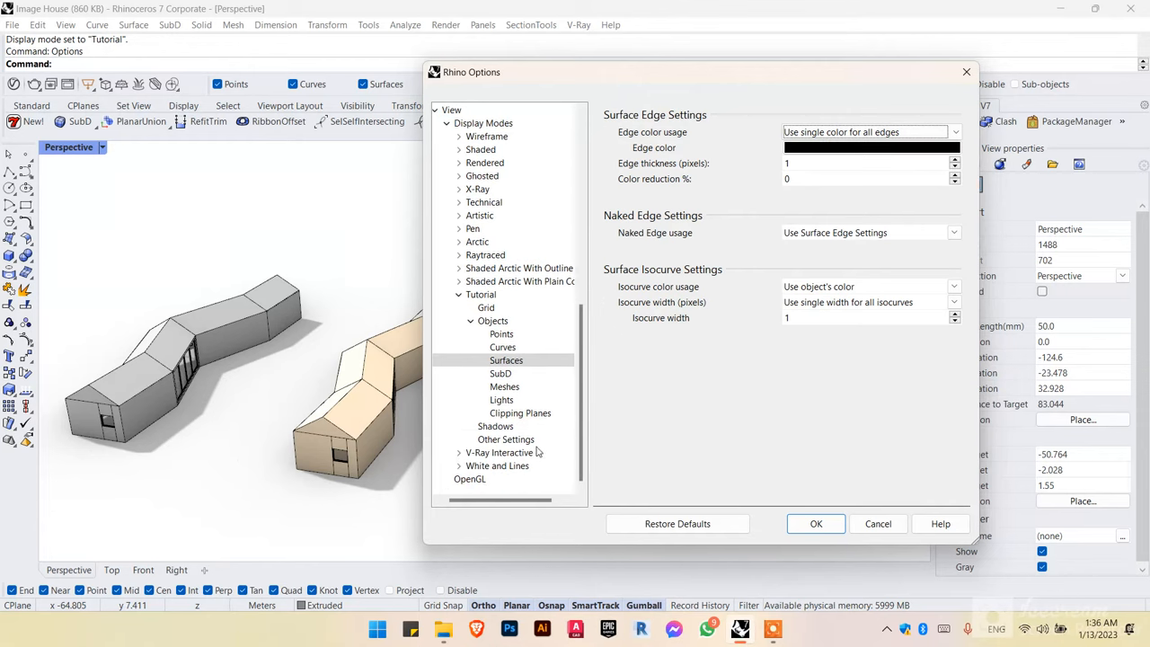
# Step: Set Tutorial shadows to Maximum size and Cleaner self-shadowing, then confirm with OK
pyautogui.click(496, 426)
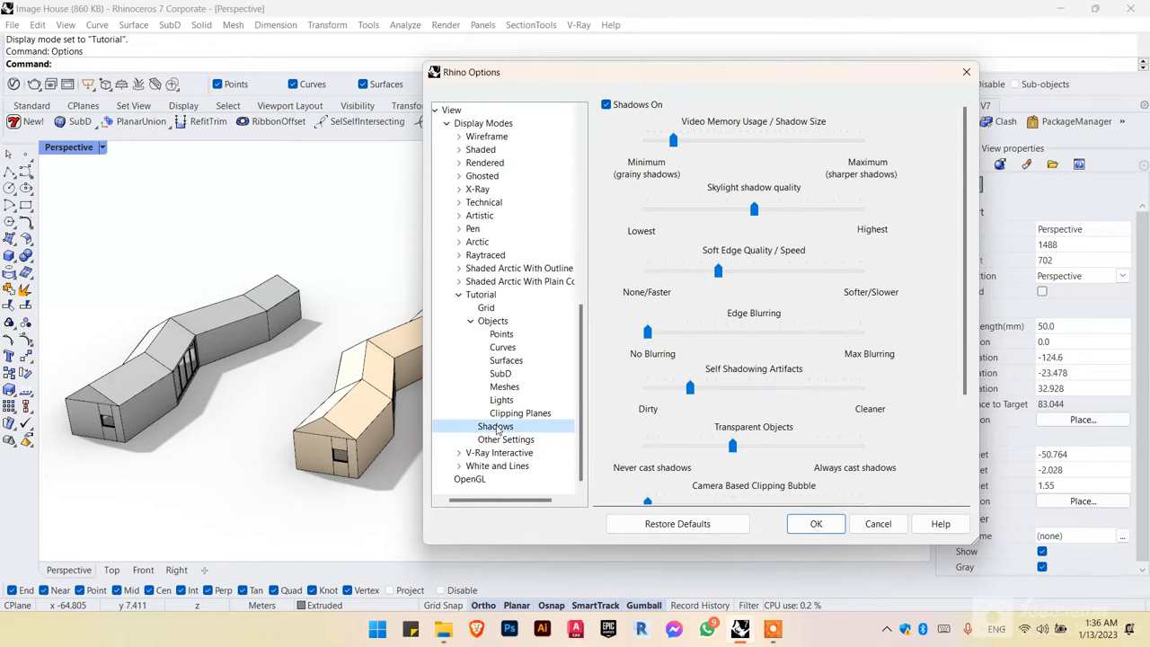
pyautogui.moveTo(813, 166)
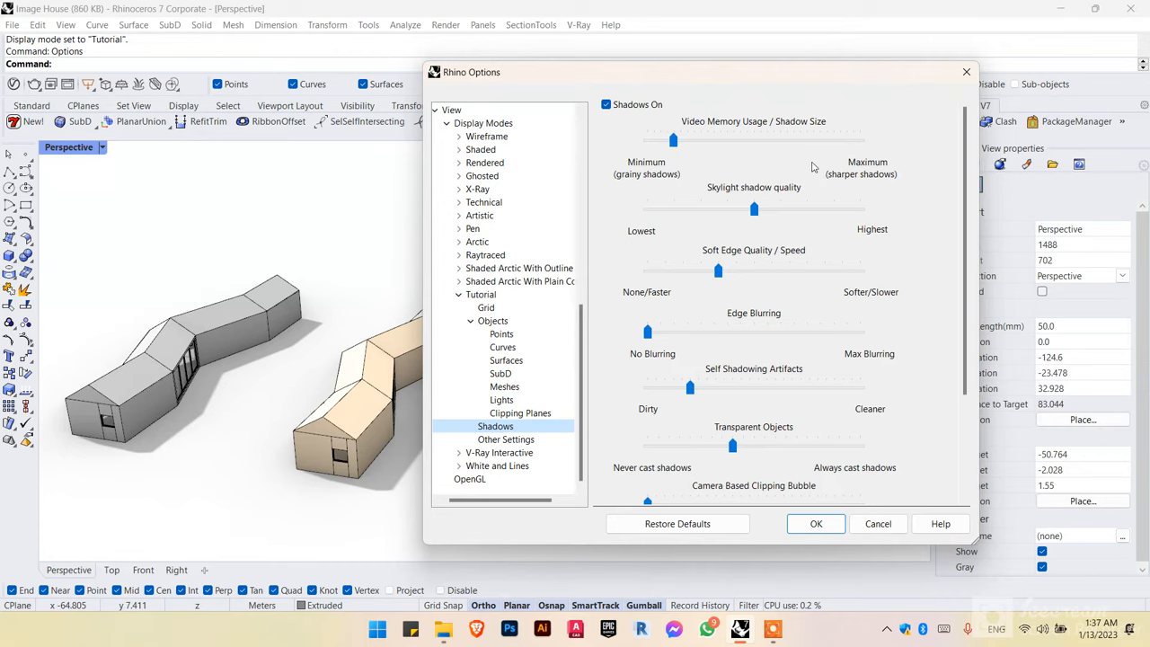
pyautogui.moveTo(296, 323)
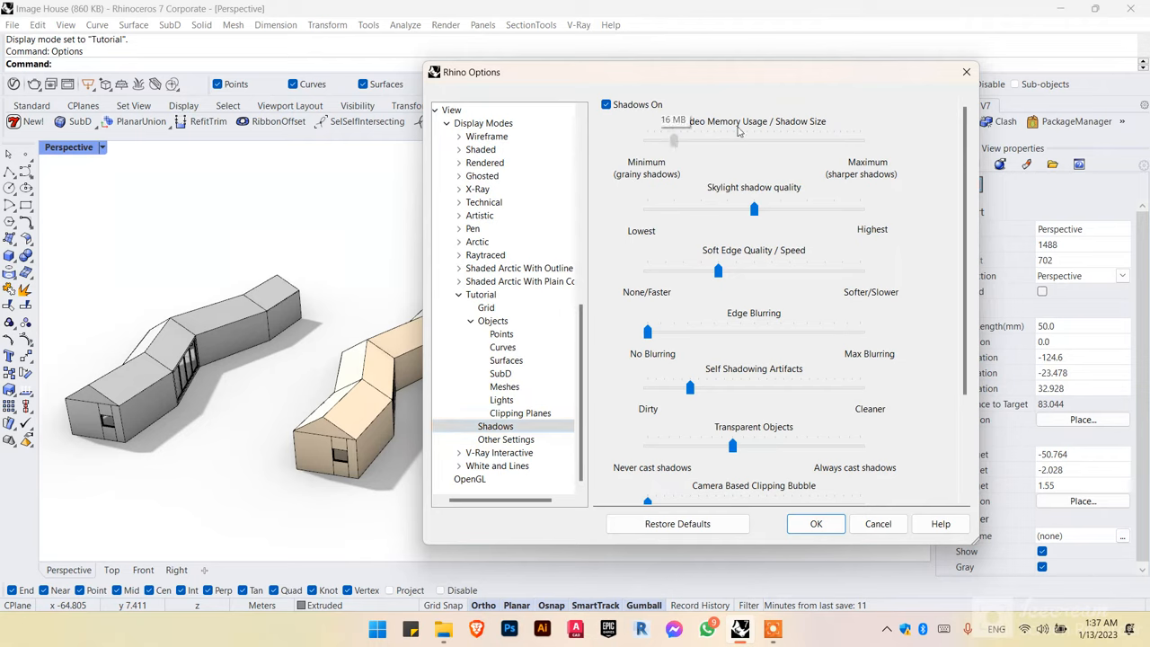
pyautogui.moveTo(674, 140); pyautogui.dragTo(859, 140)
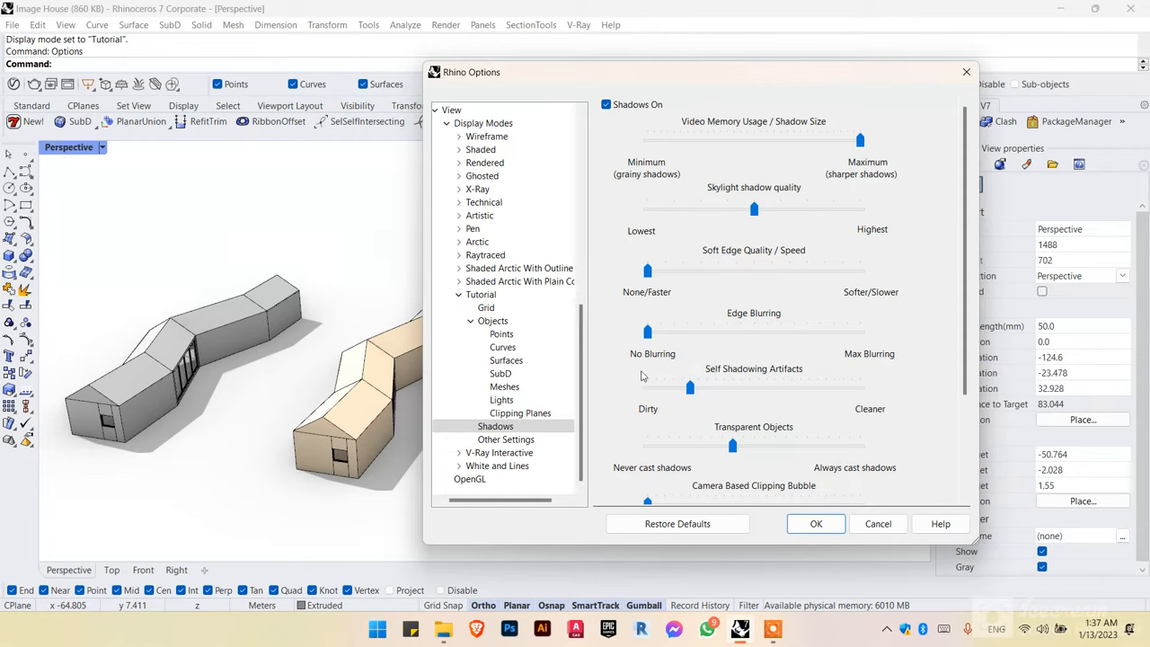
pyautogui.moveTo(689, 387); pyautogui.dragTo(860, 387)
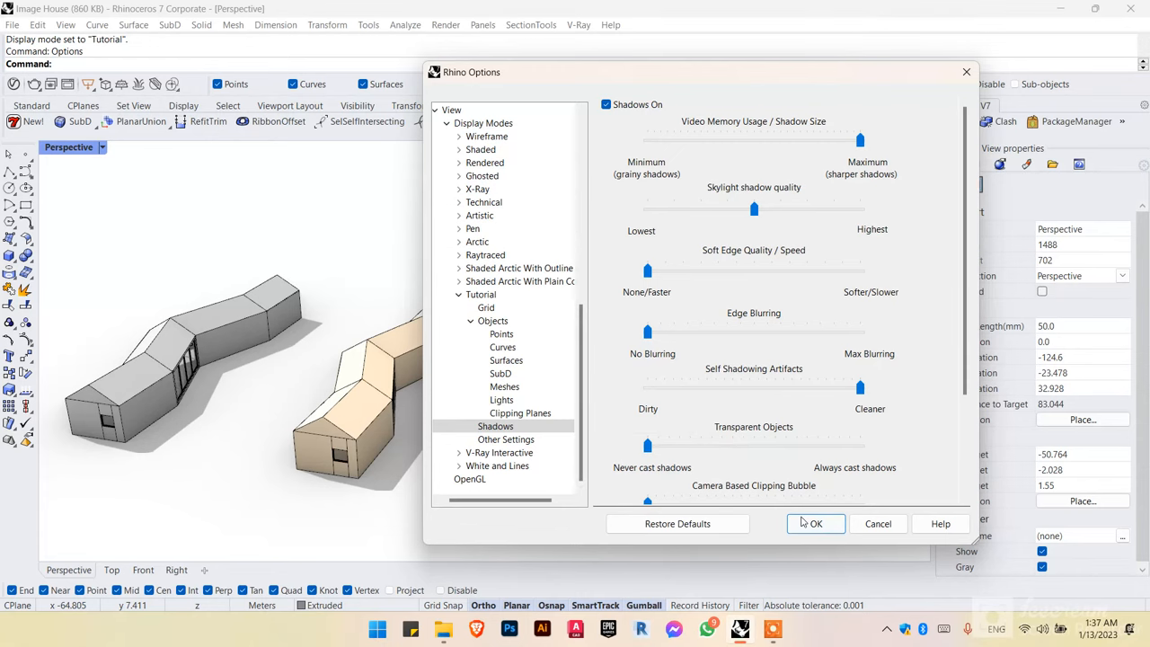
pyautogui.click(814, 523)
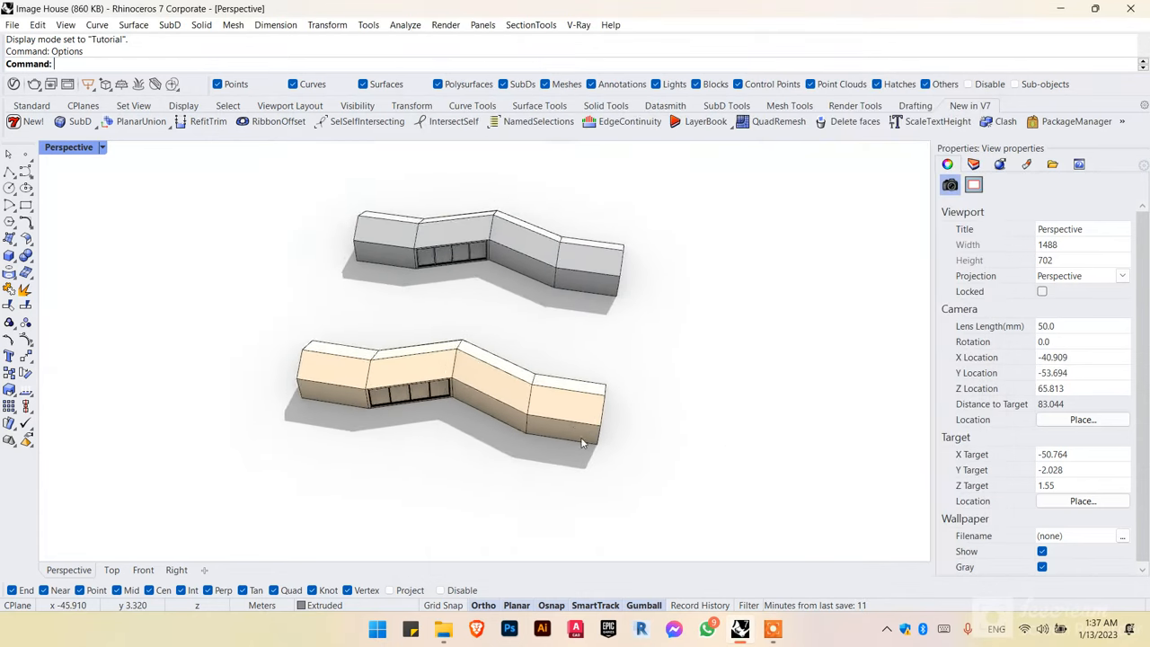